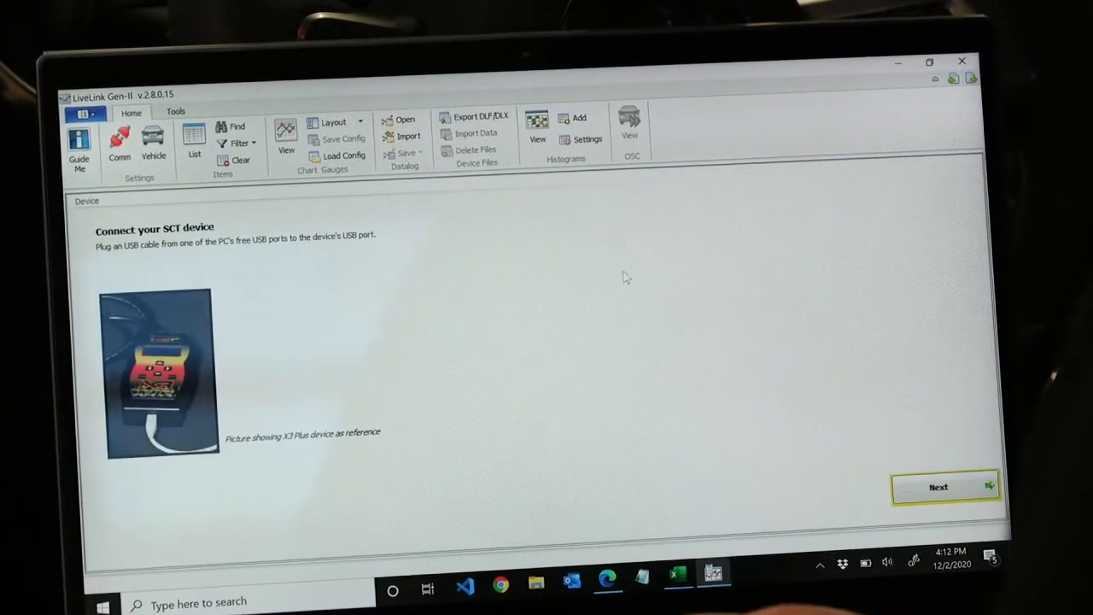
mouse_move(498, 369)
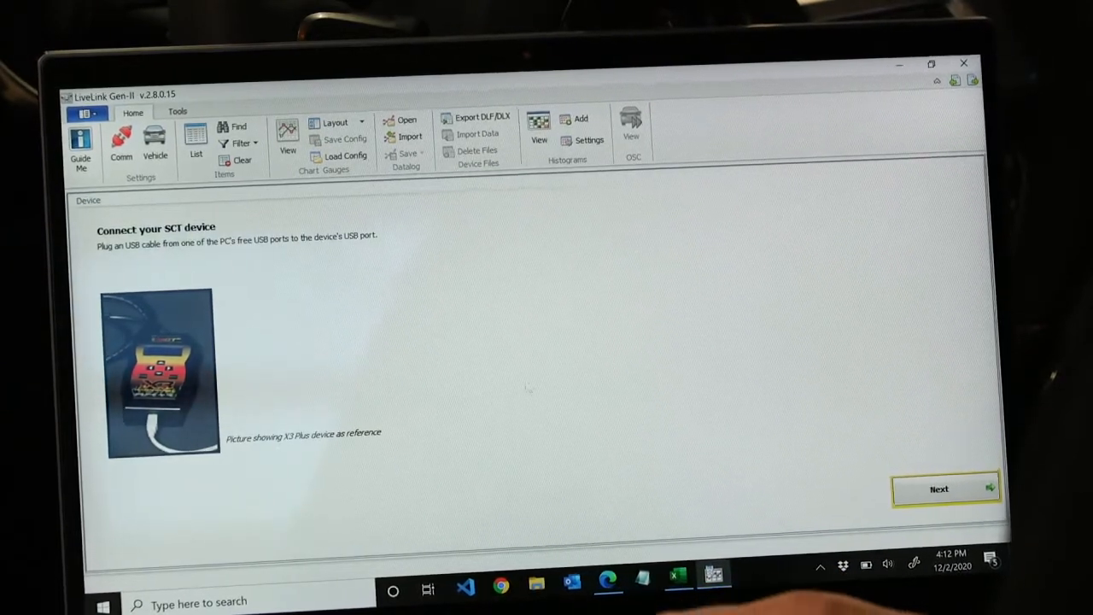
Advance the Guide Me wizard past Connect device, OBD-II Port and Start the engine
left_click(939, 489)
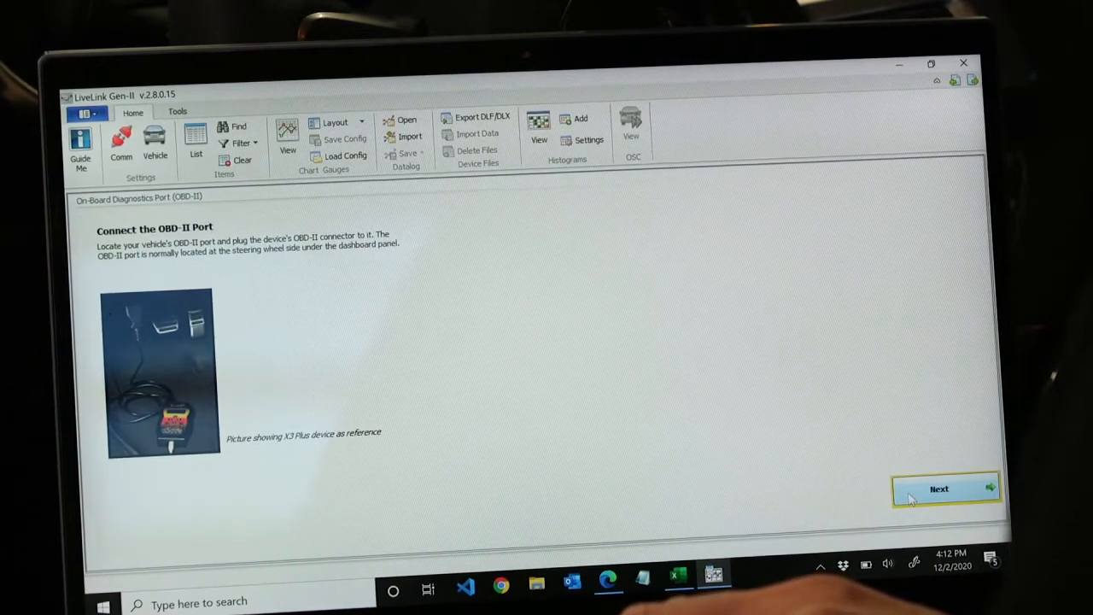
left_click(939, 488)
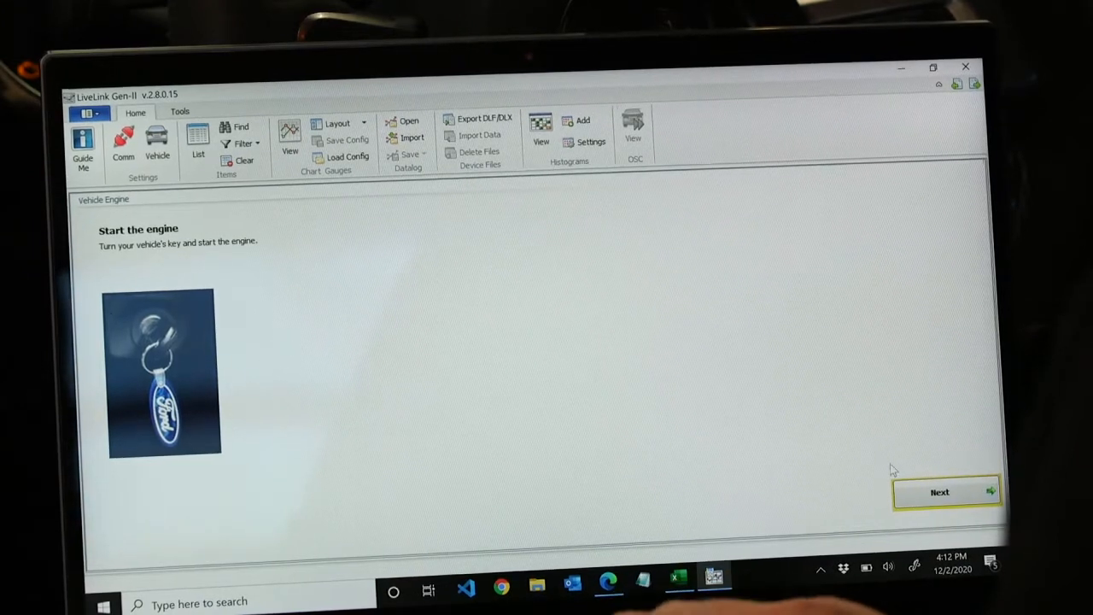
left_click(940, 492)
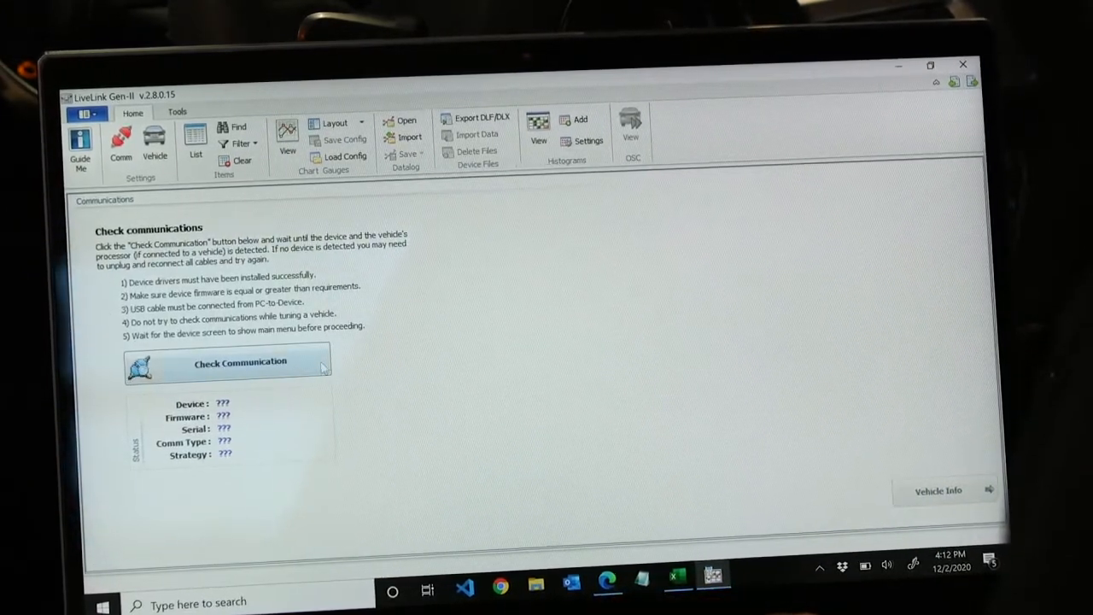
Run Check Communication to detect the device and vehicle, then continue to Vehicle Info
left_click(239, 362)
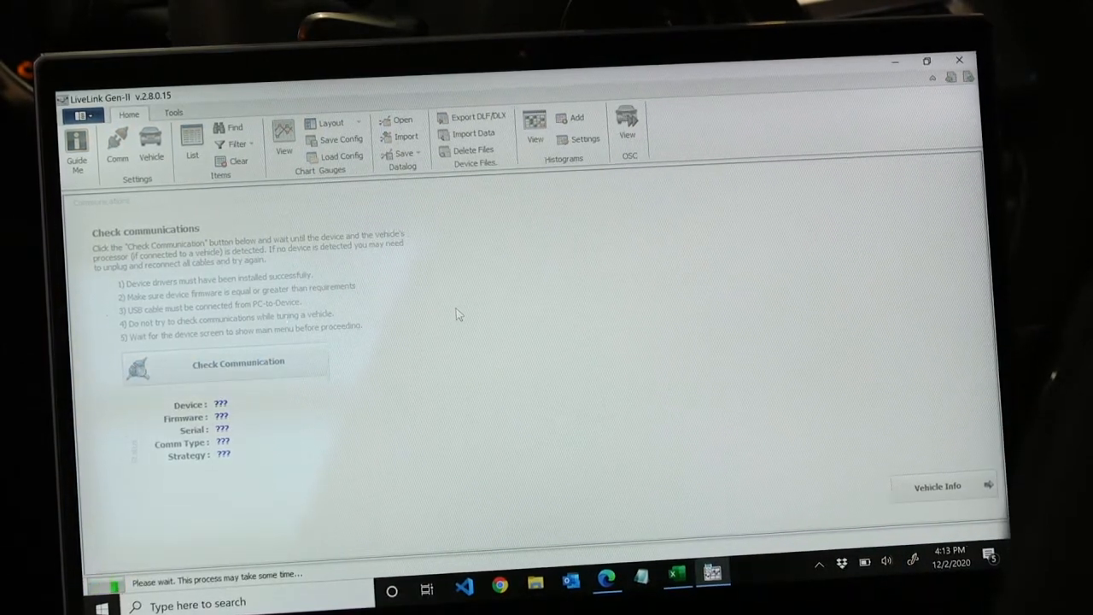
left_click(237, 362)
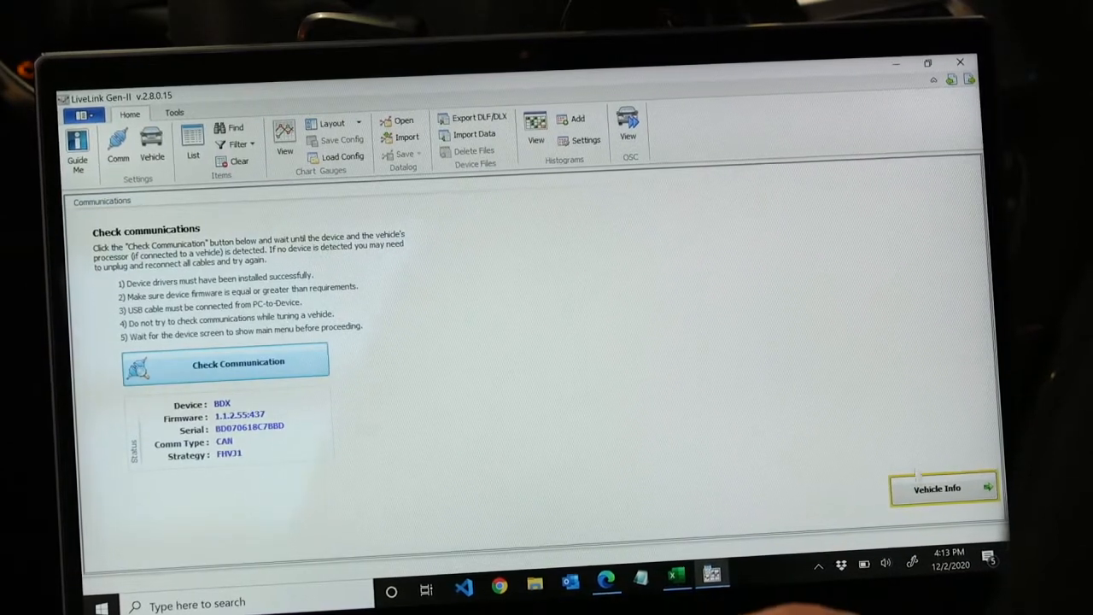
left_click(936, 489)
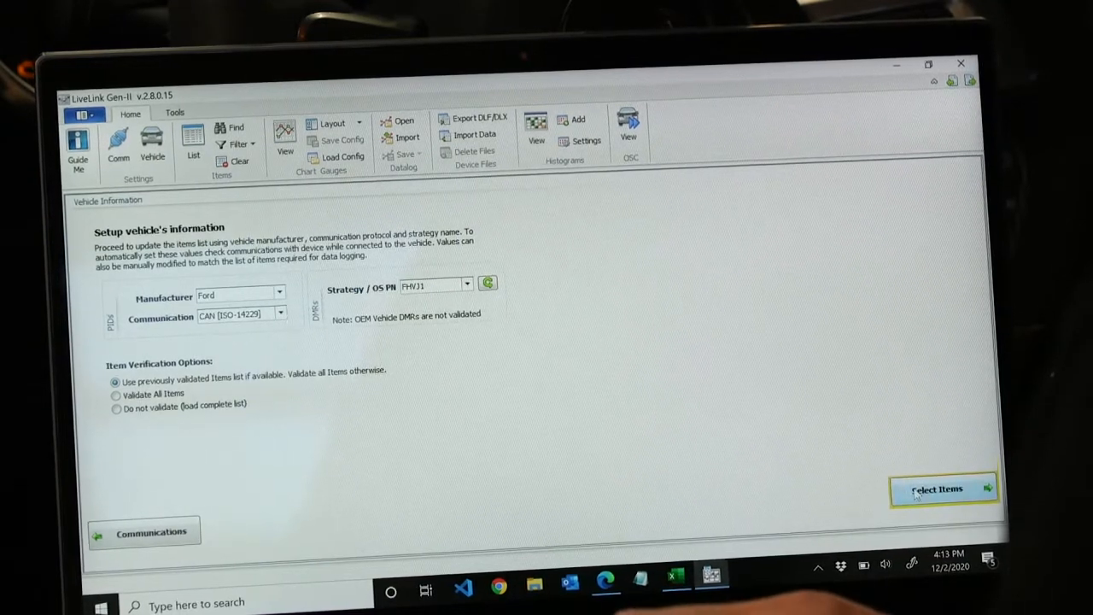
Continue to Select Items and tick desired alternator voltage and cylinder head temp C for logging
left_click(939, 488)
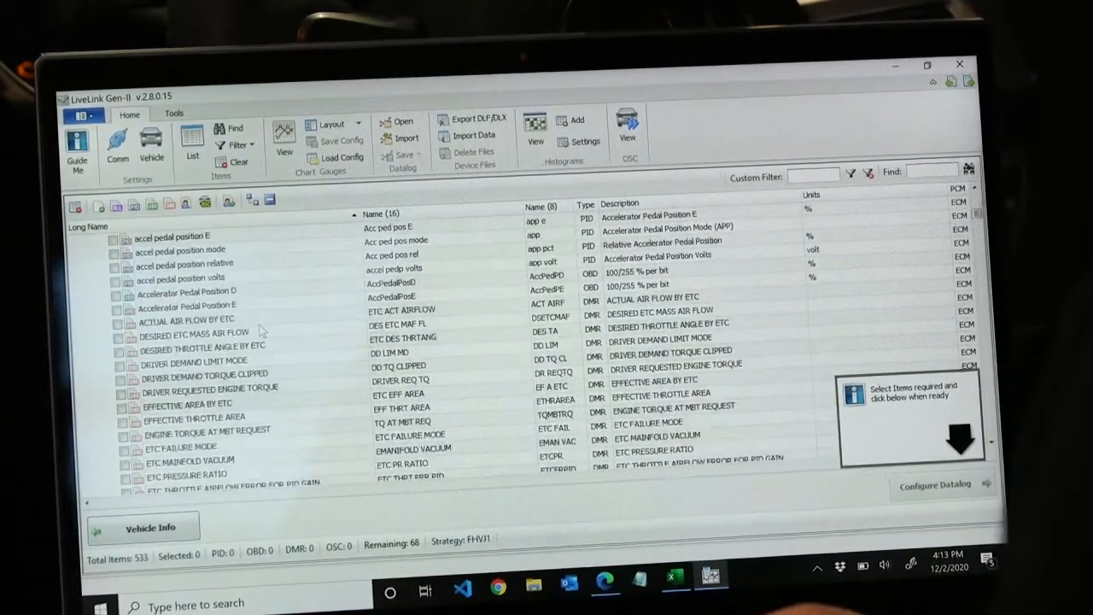
scroll("down", 3)
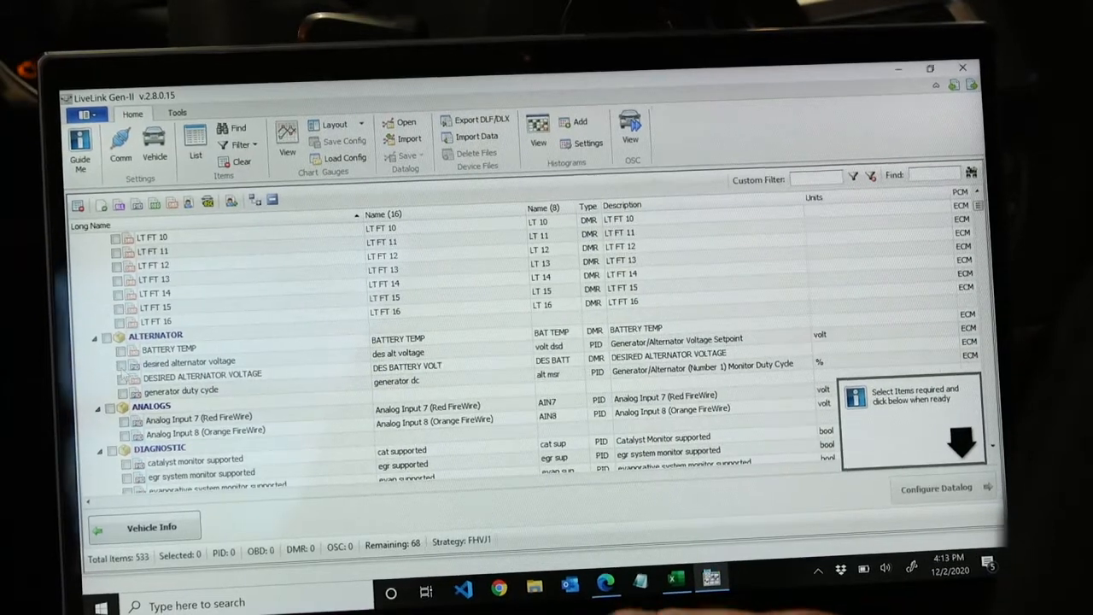
left_click(120, 362)
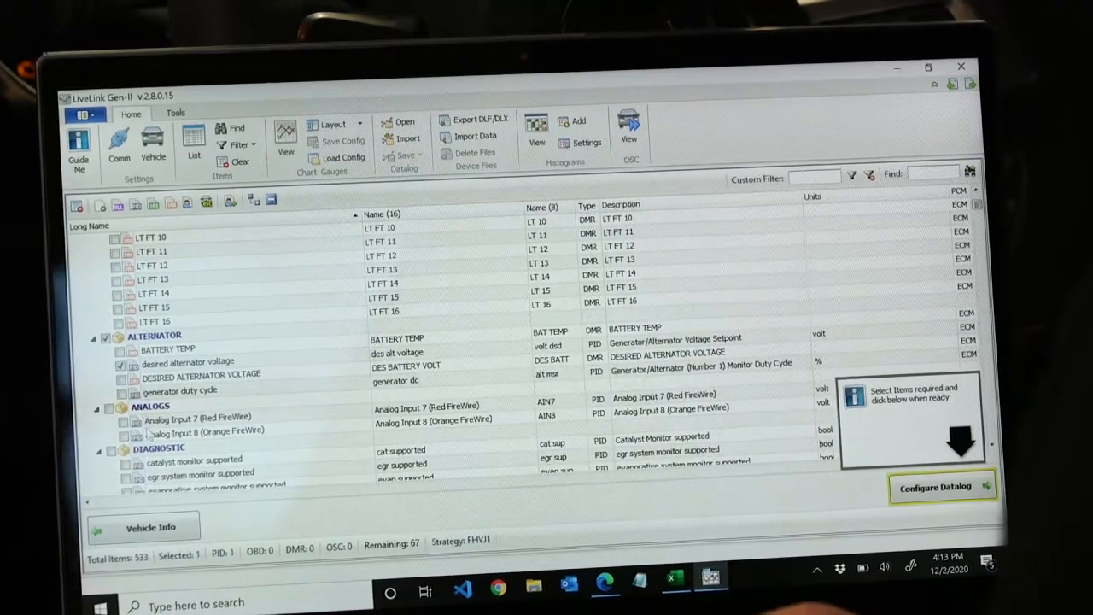
scroll("down", 3)
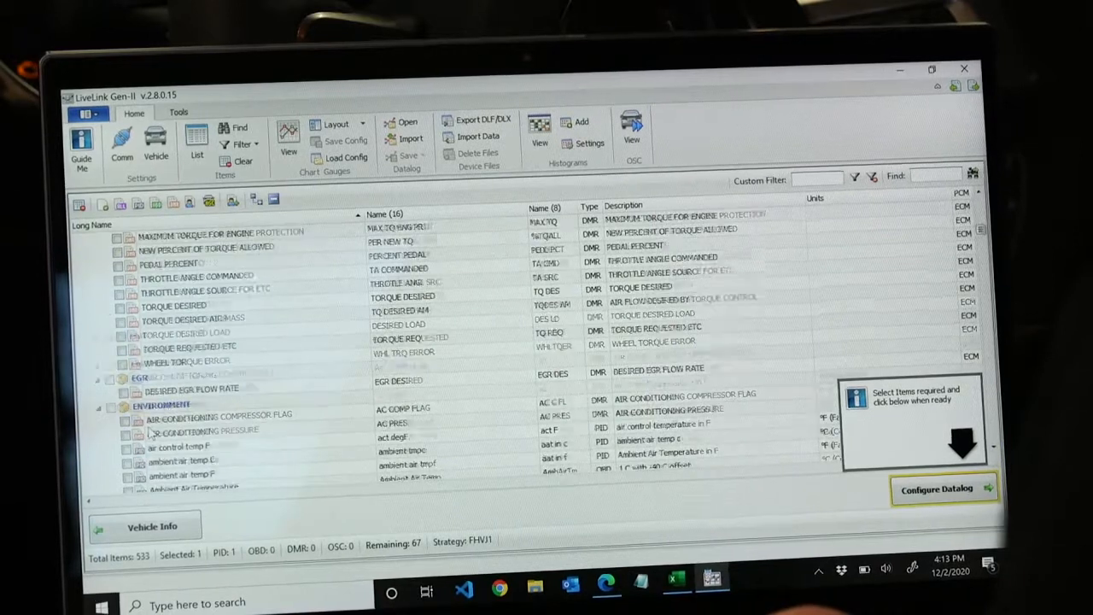
scroll("down", 3)
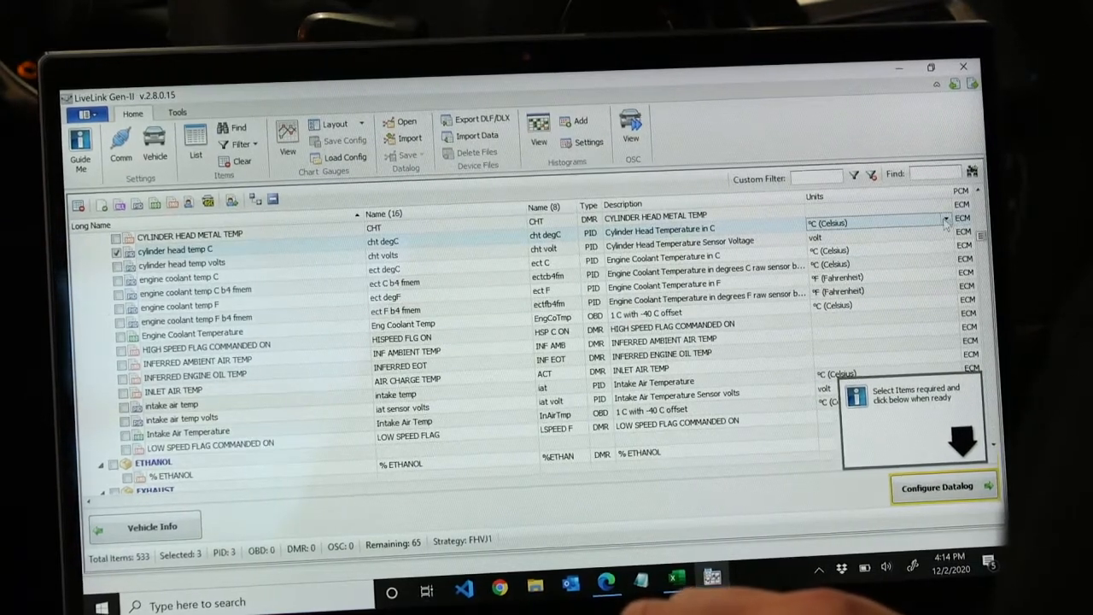
Switch temperature to Fahrenheit, tick intake air temp and the remaining items, then configure the datalog
left_click(946, 222)
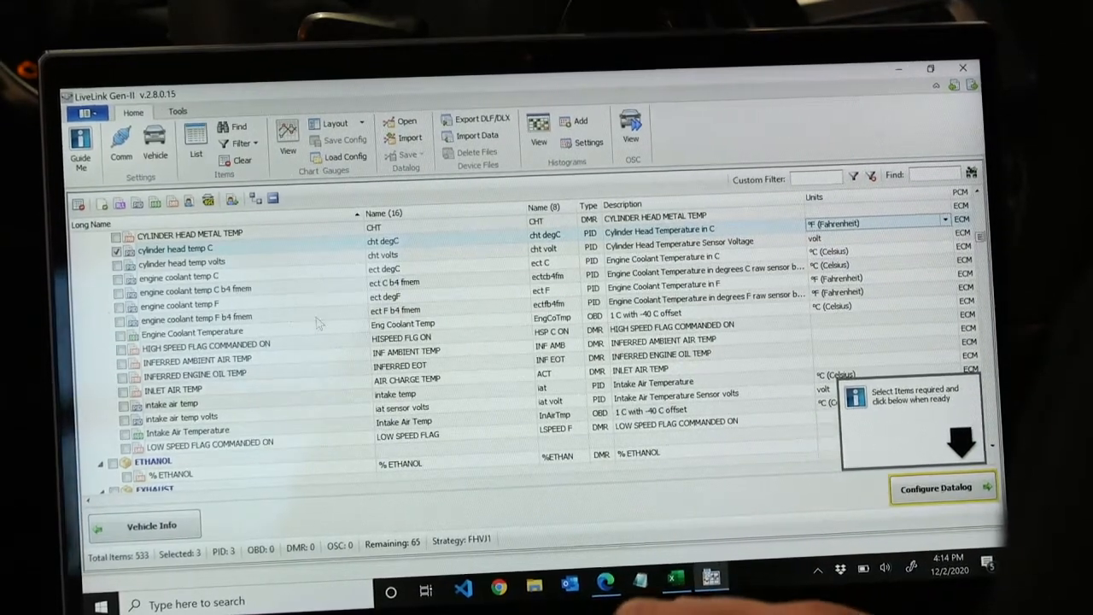
left_click(120, 403)
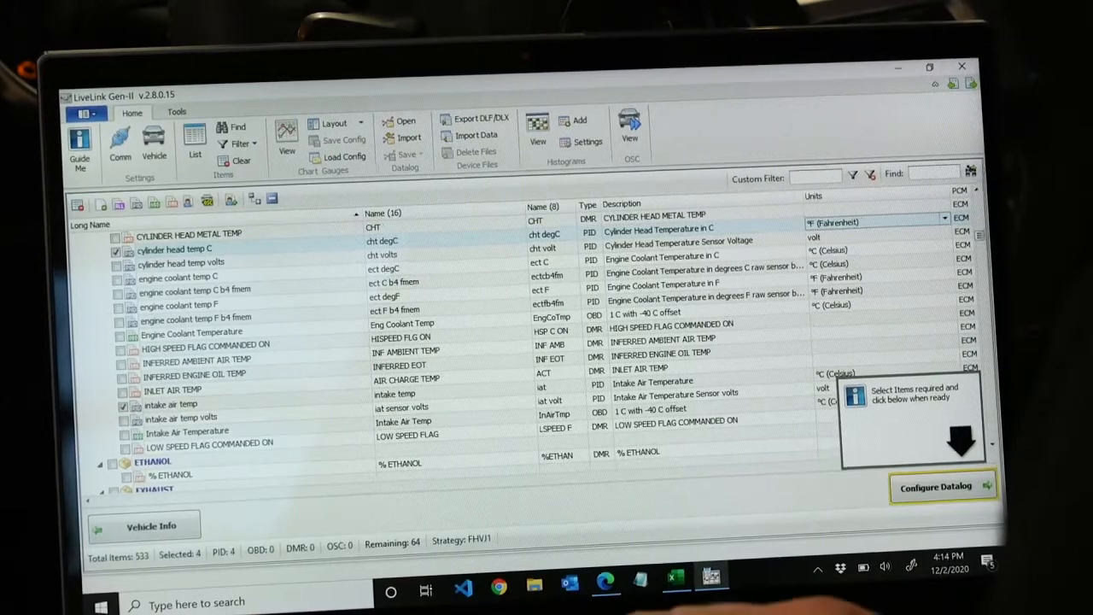
scroll("down", 3)
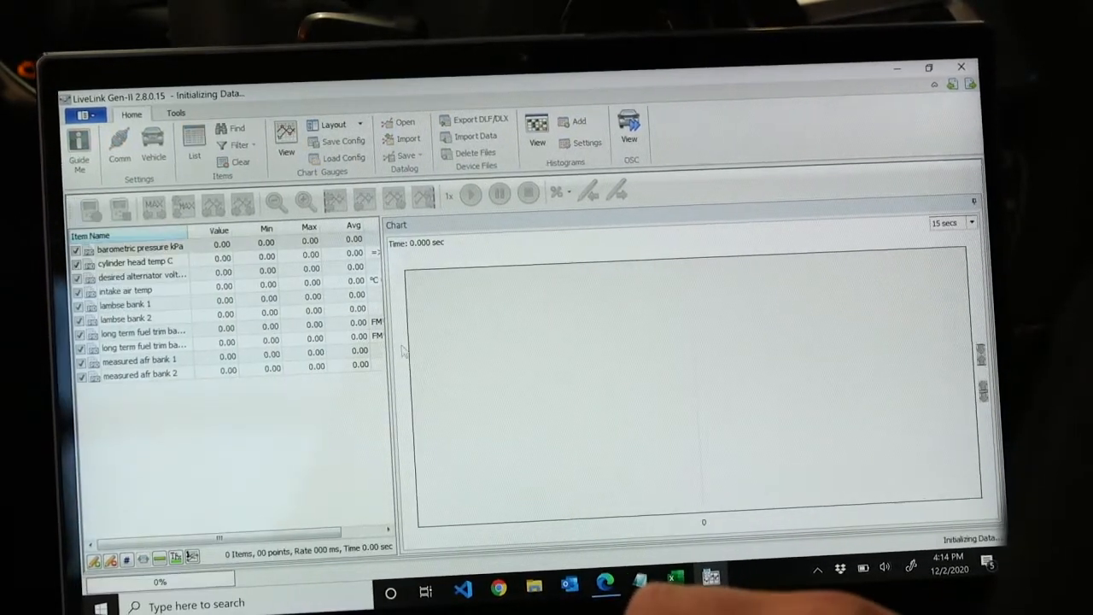
Start recording the datalog so live values appear and barometric pressure kPa is charted
left_click(471, 195)
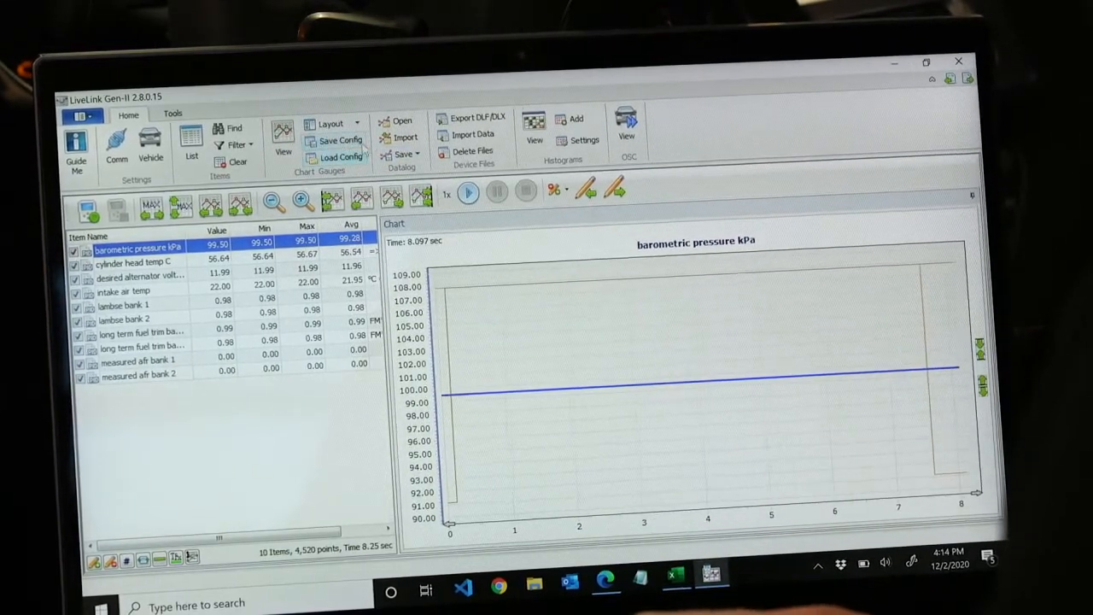
Save the configuration with description GT350 and bring up the Save As location dialog
left_click(338, 140)
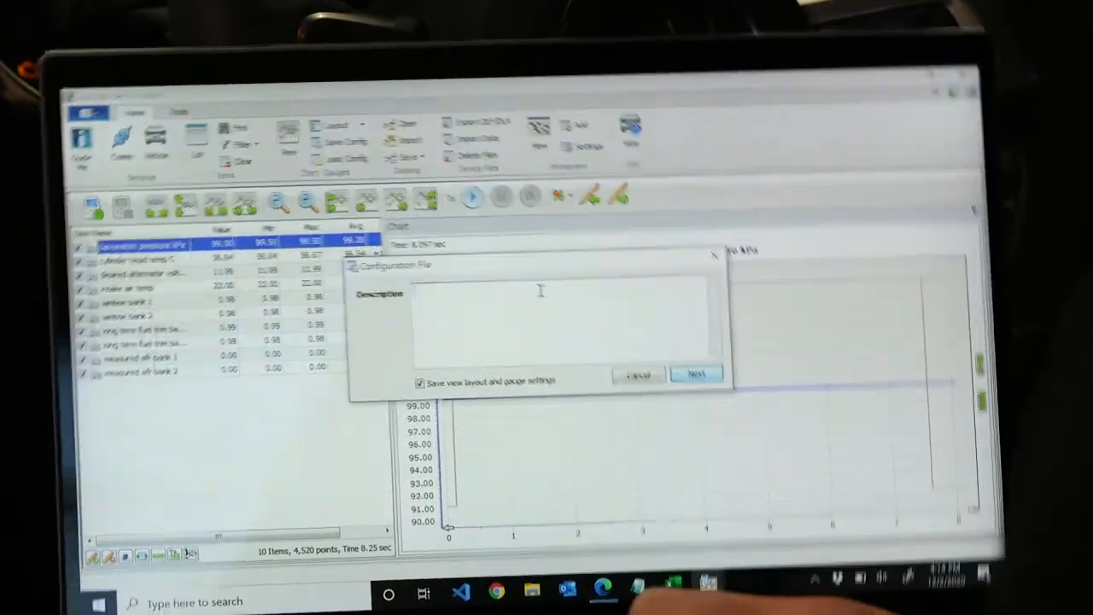
type("GT")
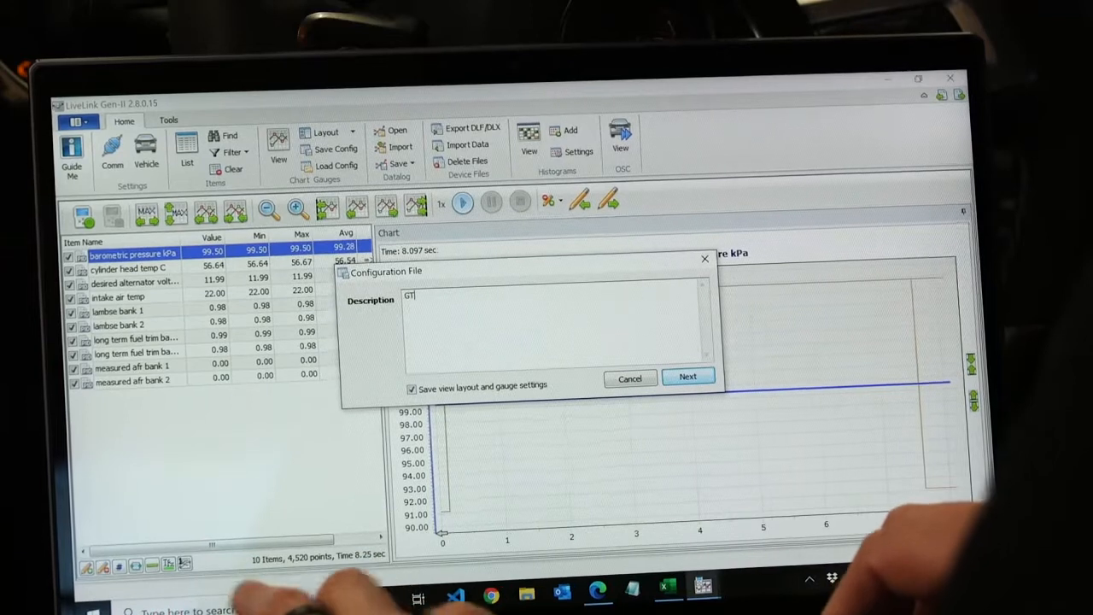
type("#5")
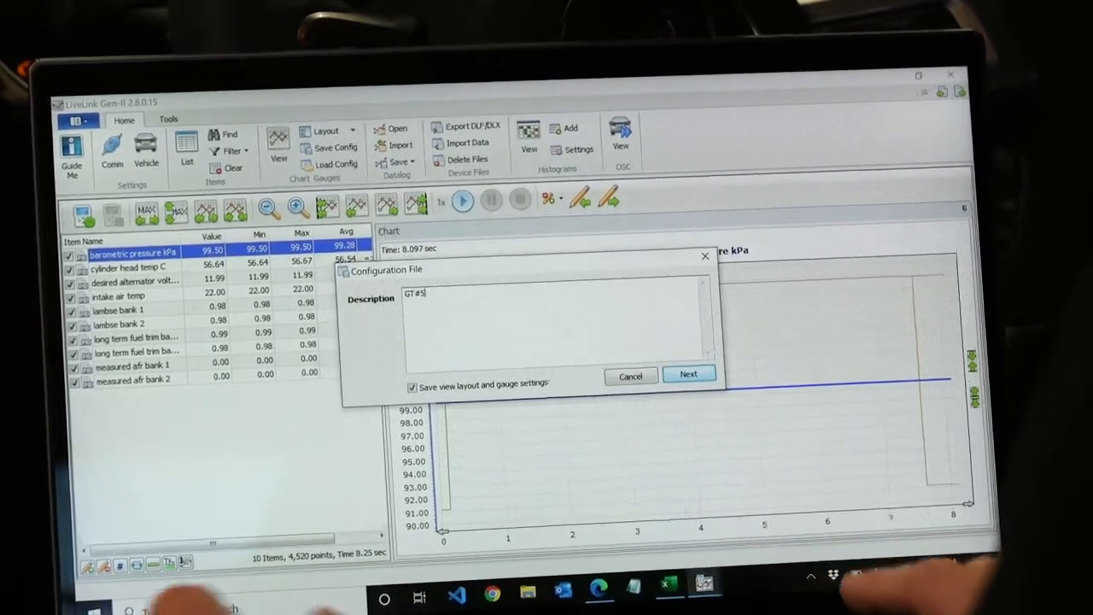
type("GT350")
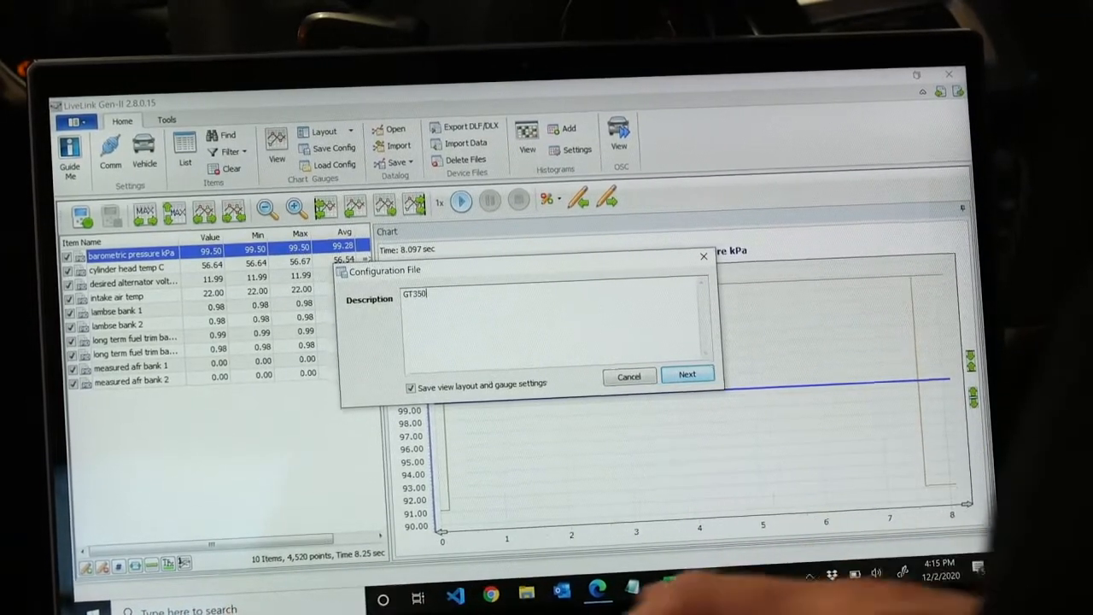
left_click(687, 374)
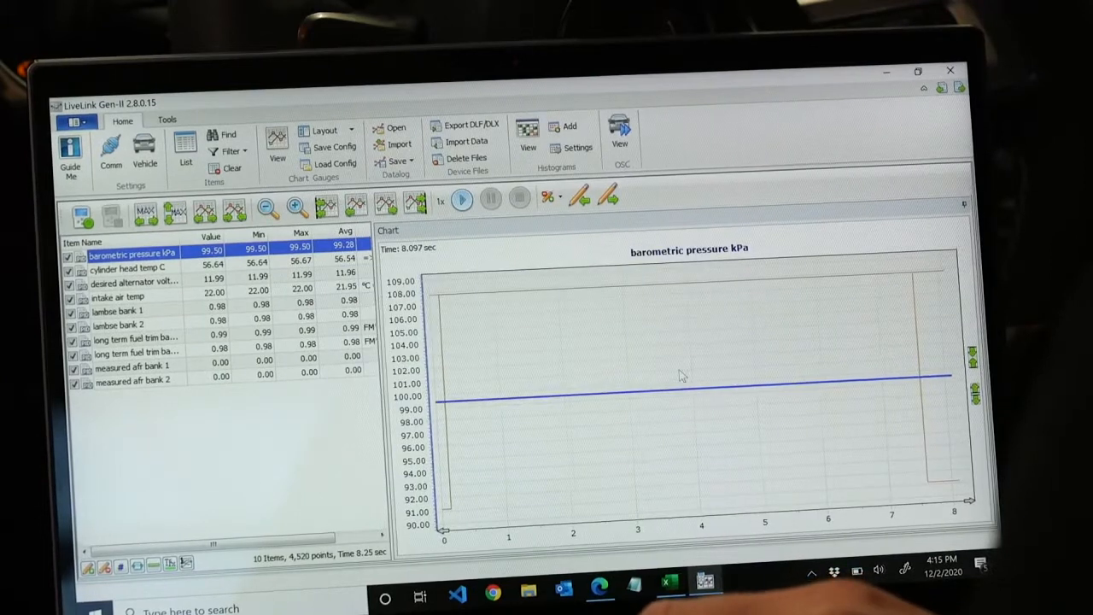
left_click(334, 146)
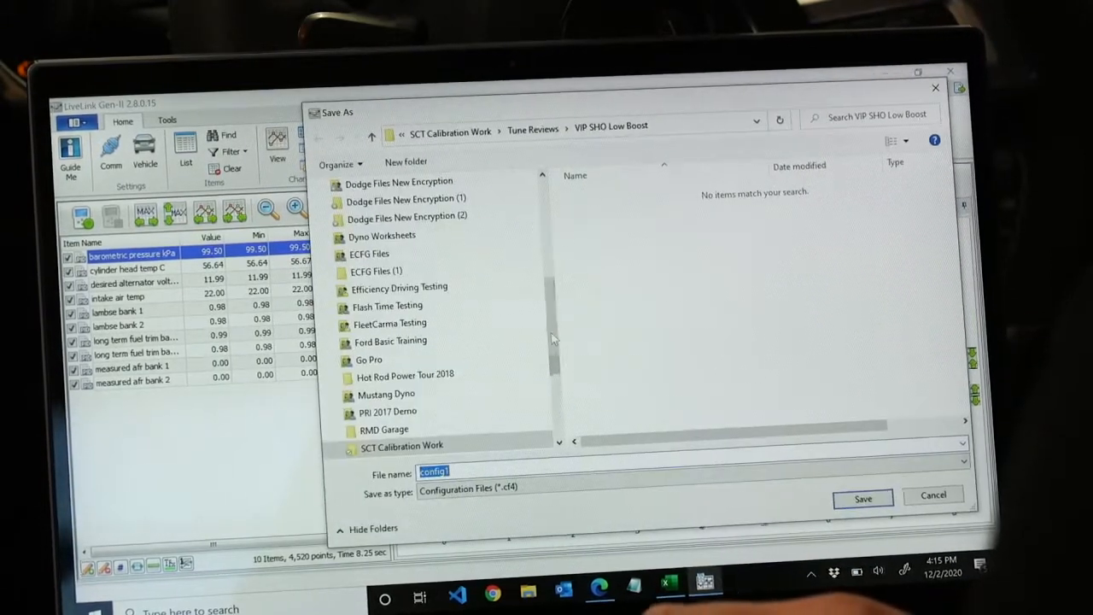